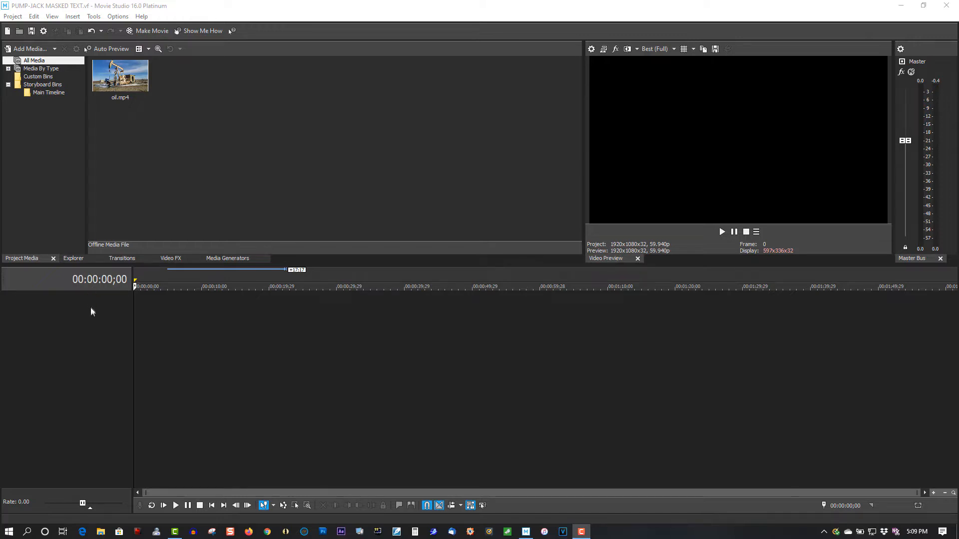
{"action": "mouse_move", "coordinate": [101, 312]}
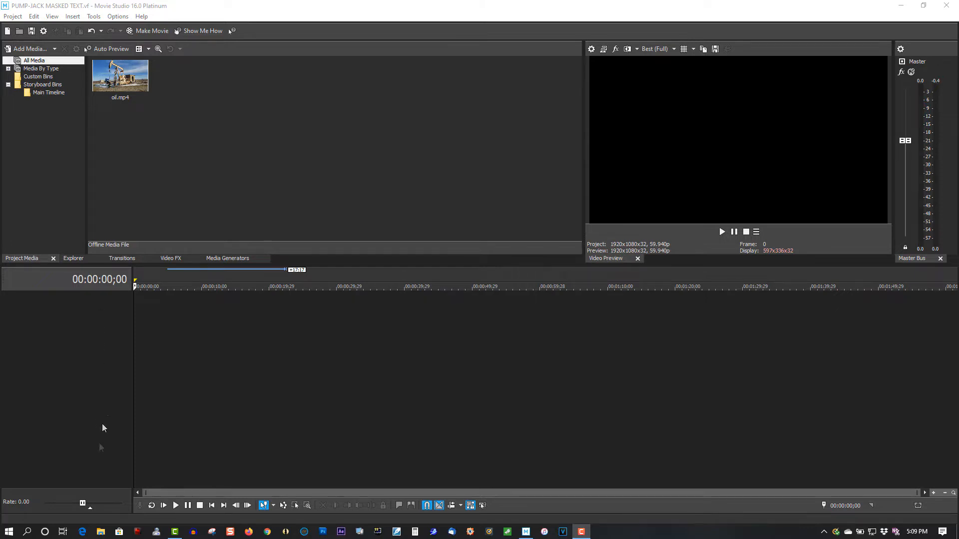
{"action": "mouse_move", "coordinate": [128, 263]}
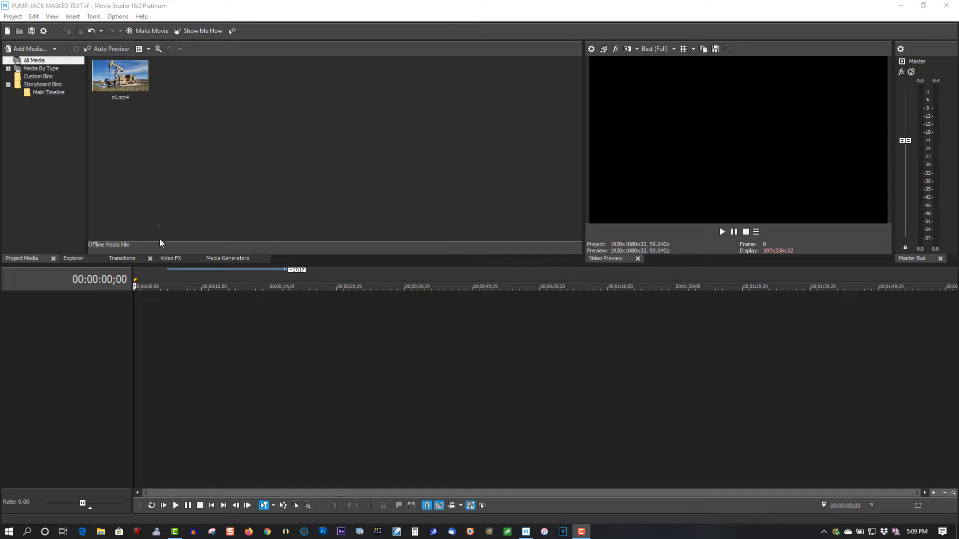
{"action": "mouse_move", "coordinate": [154, 333]}
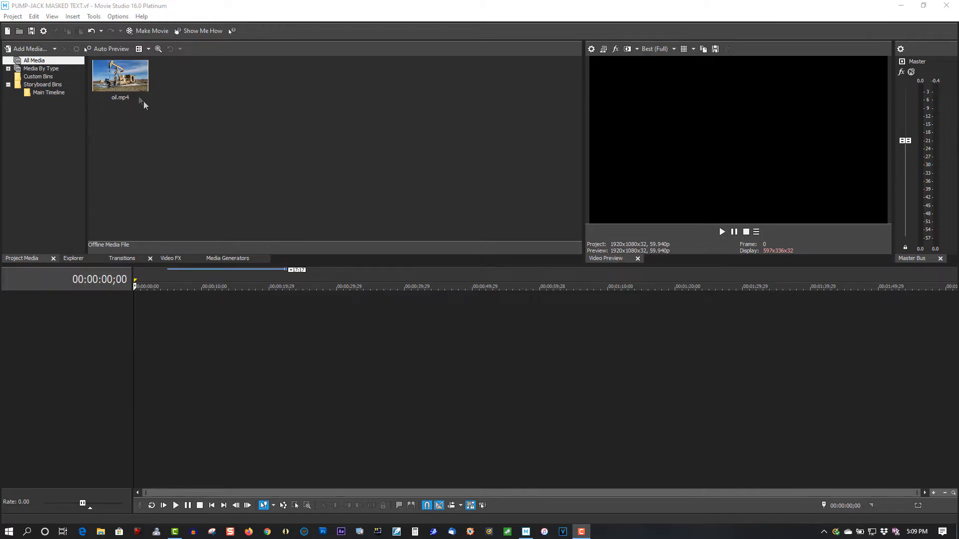
Place oil.mp4 on the timeline and mute its audio track.
{"action": "left_click", "coordinate": [119, 73]}
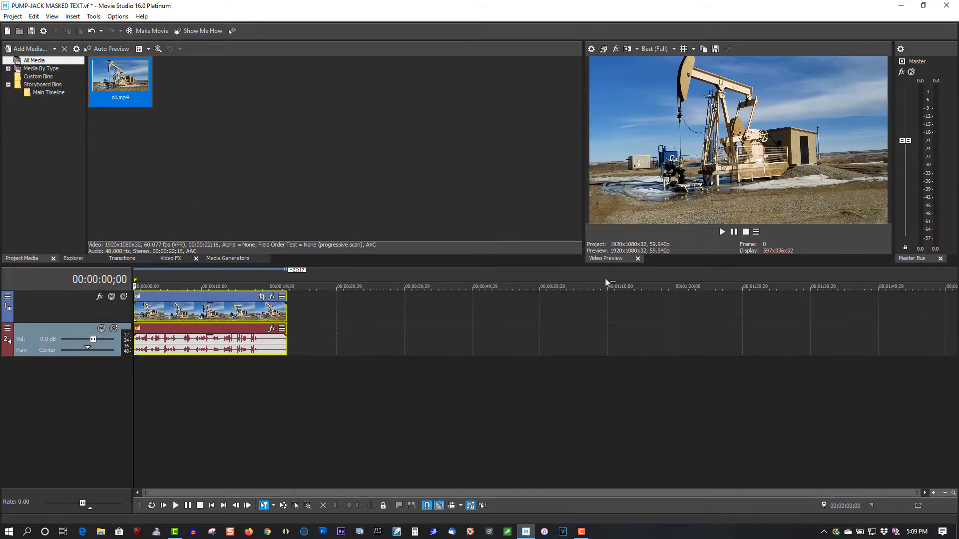
{"action": "mouse_move", "coordinate": [102, 329]}
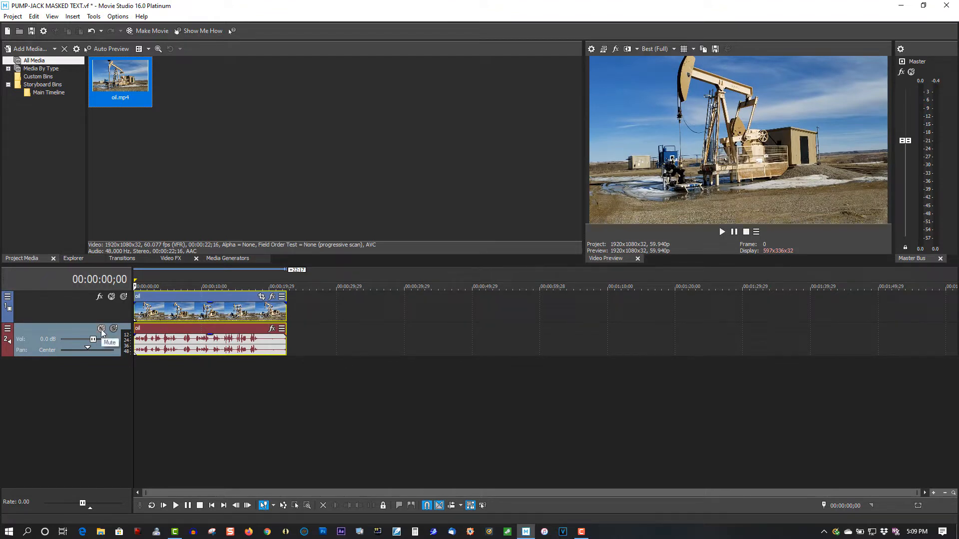
{"action": "left_click", "coordinate": [101, 328]}
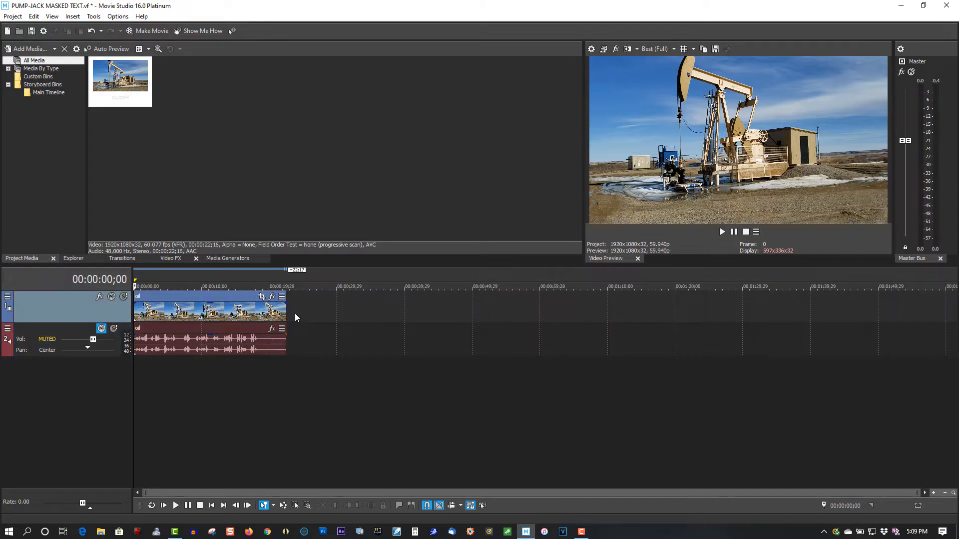
Insert a new video track above the oil clip and add a generated media event.
{"action": "right_click", "coordinate": [295, 317]}
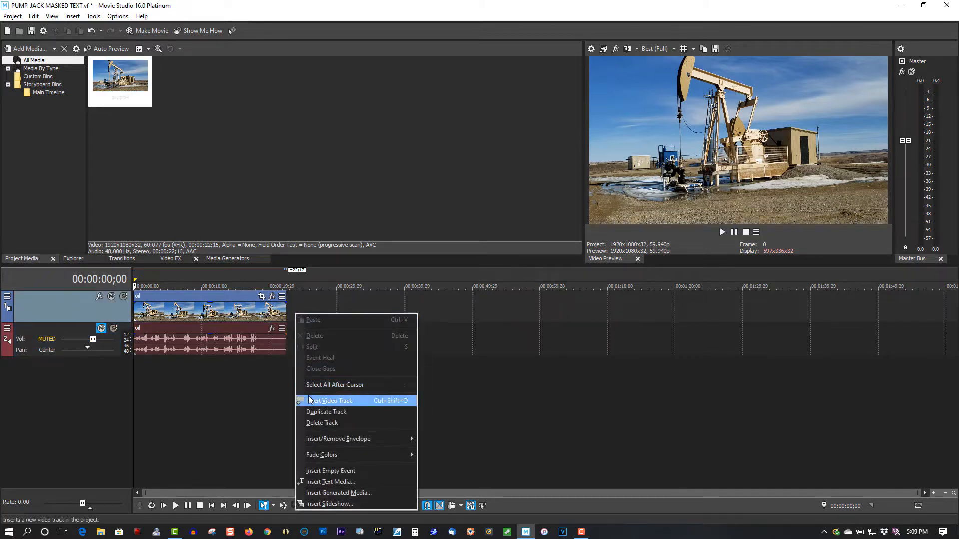
{"action": "left_click", "coordinate": [330, 400]}
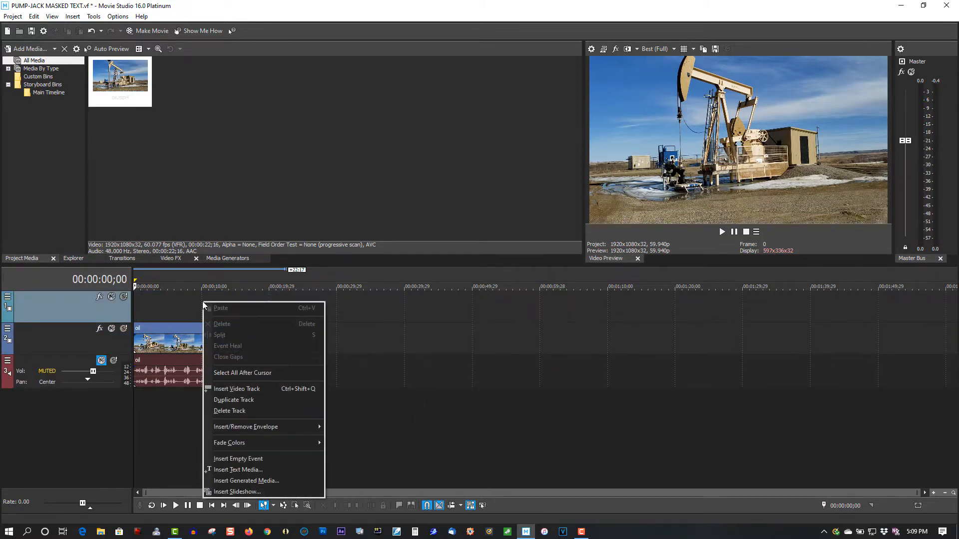
{"action": "mouse_move", "coordinate": [242, 388]}
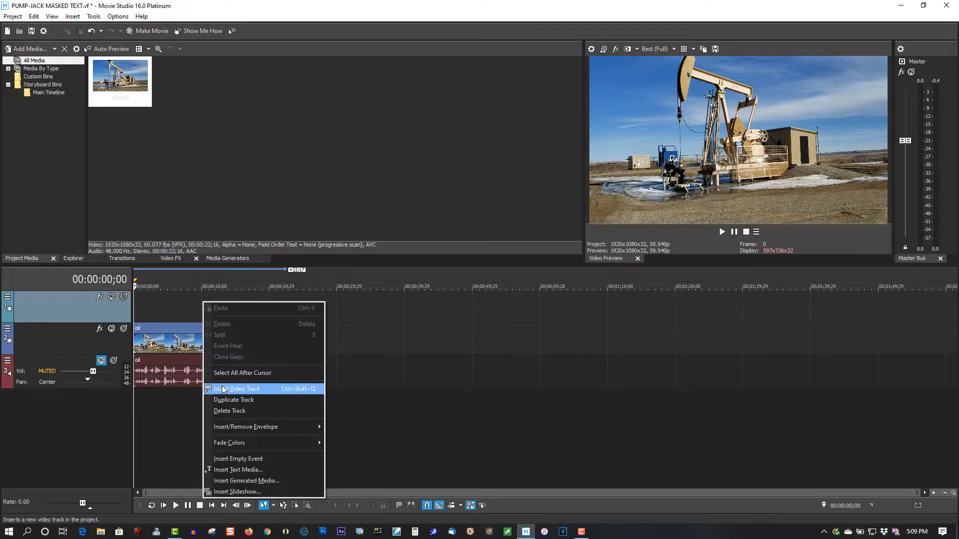
{"action": "mouse_move", "coordinate": [247, 481]}
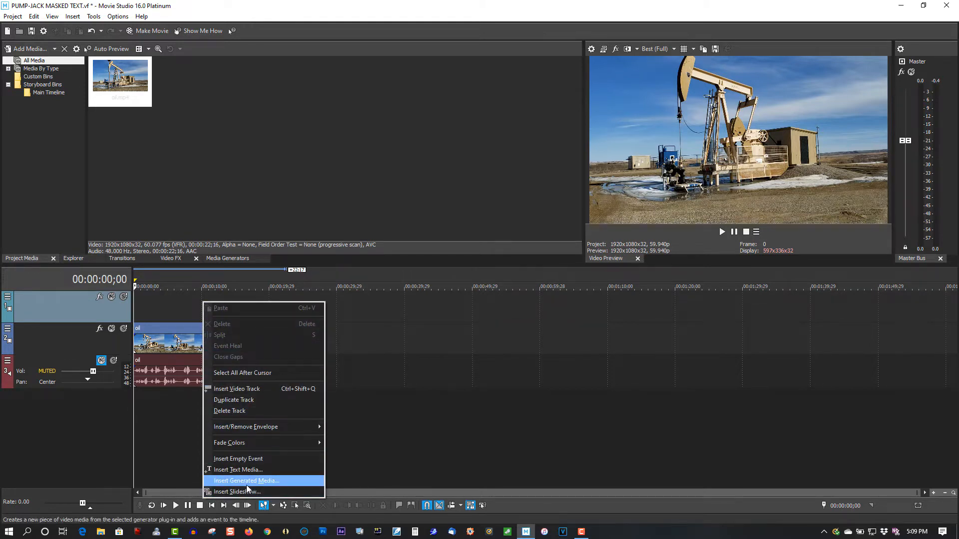
{"action": "left_click", "coordinate": [246, 481]}
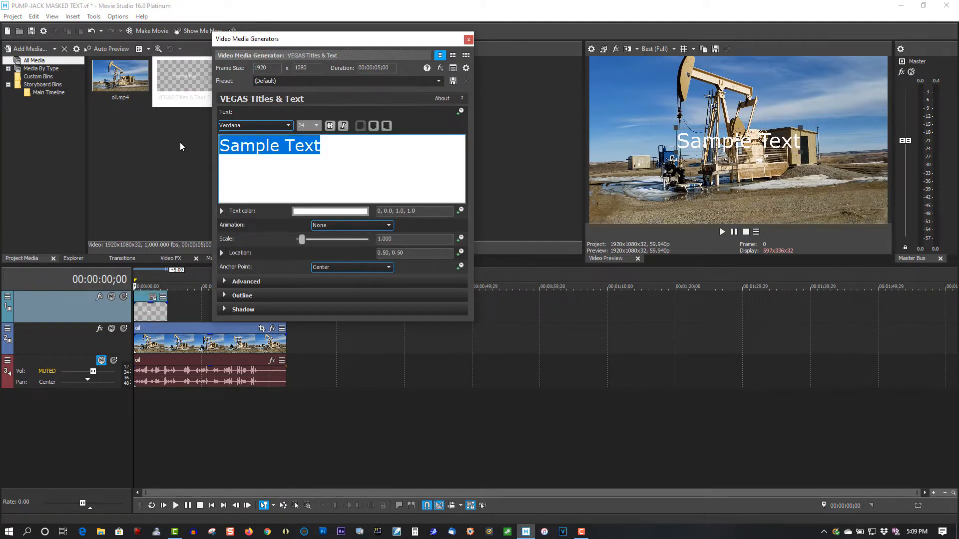
Replace the title's Sample Text with 'PUMP-JACK'.
{"action": "type", "text": "PUMP"}
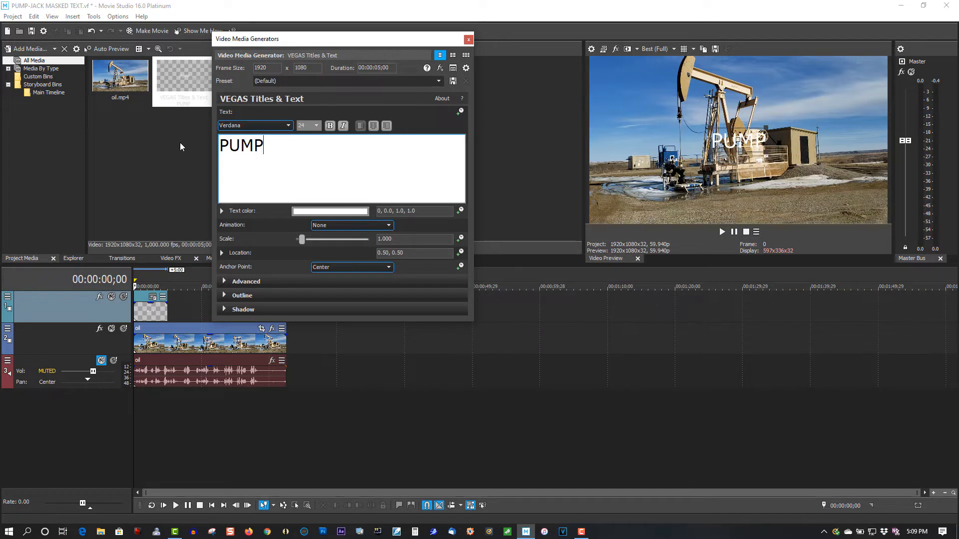
{"action": "type", "text": "-"}
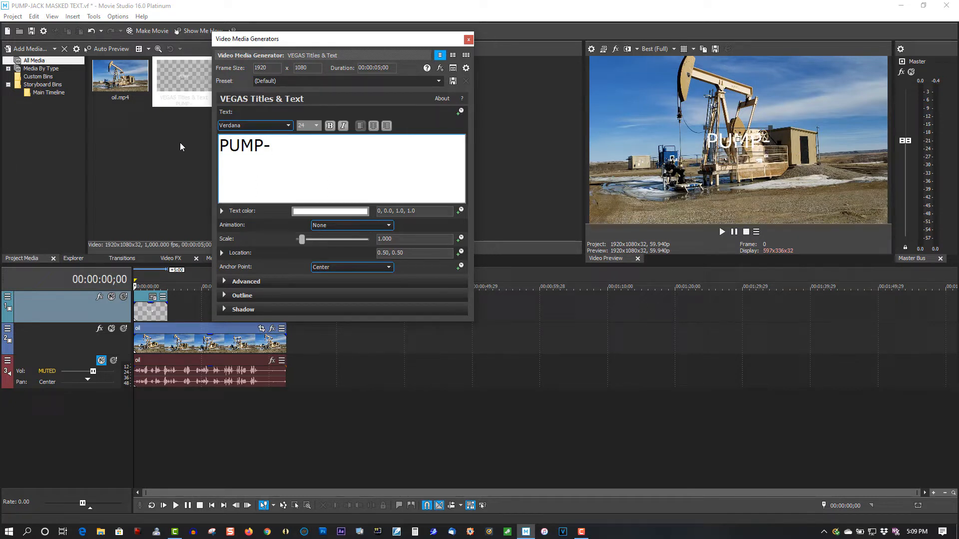
{"action": "type", "text": "JAC"}
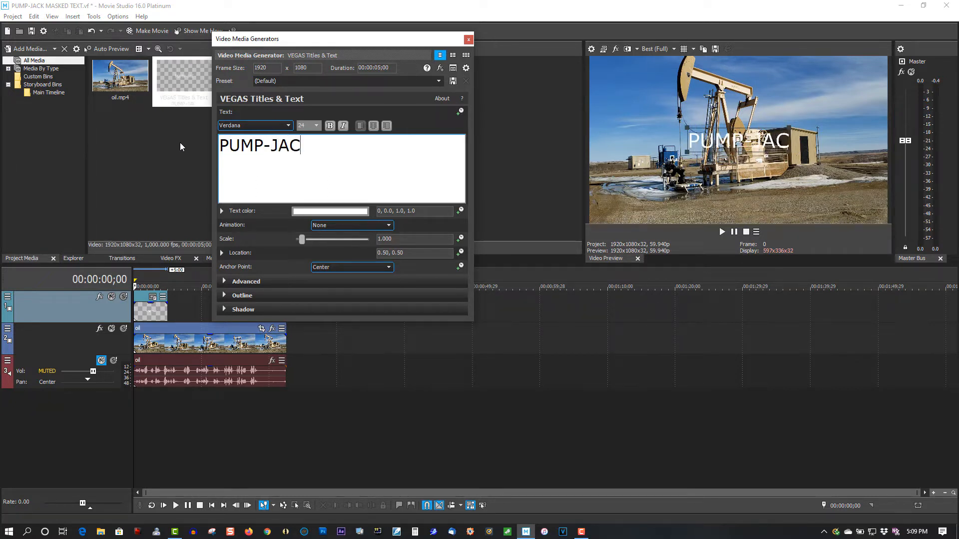
{"action": "type", "text": "K"}
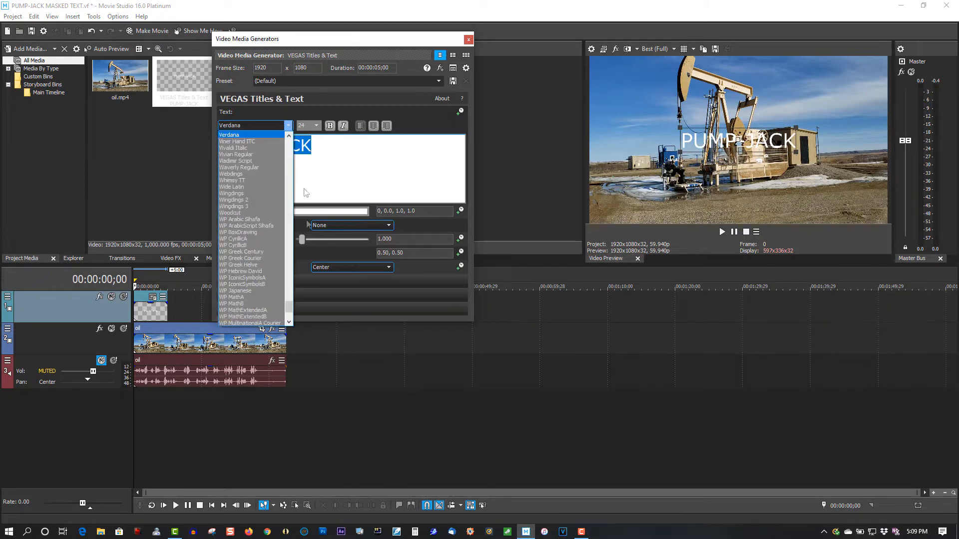
Browse the font list, try Huxley Titling, then set the title font to Impact.
{"action": "scroll", "scroll_direction": "down", "scroll_amount": 3}
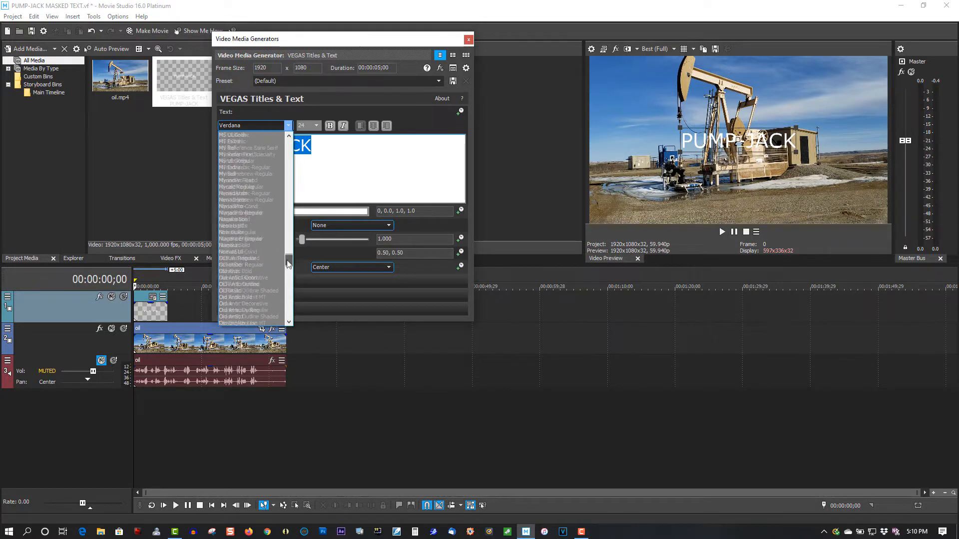
{"action": "scroll", "scroll_direction": "down", "scroll_amount": 3}
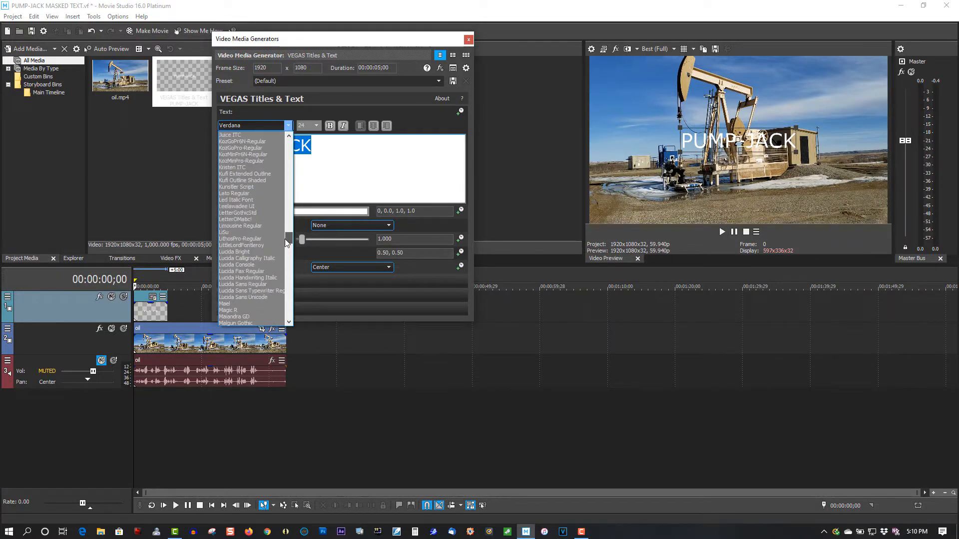
{"action": "scroll", "scroll_direction": "down", "scroll_amount": 3}
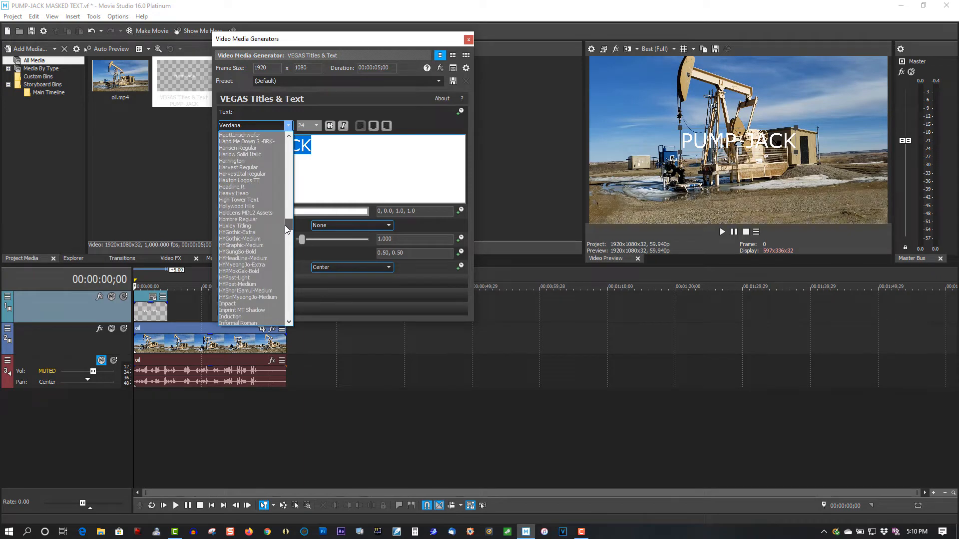
{"action": "left_click", "coordinate": [234, 134]}
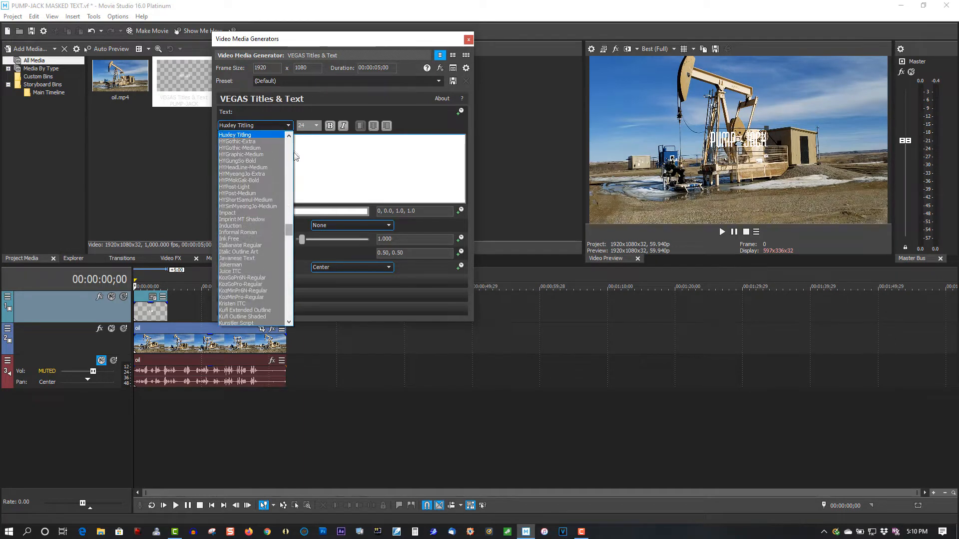
{"action": "scroll", "scroll_direction": "down", "scroll_amount": 3}
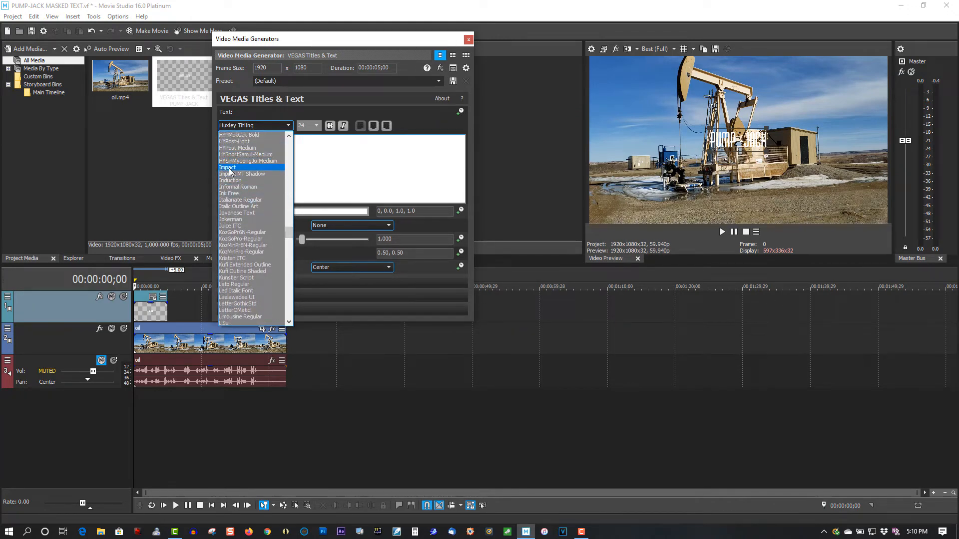
{"action": "left_click", "coordinate": [227, 167]}
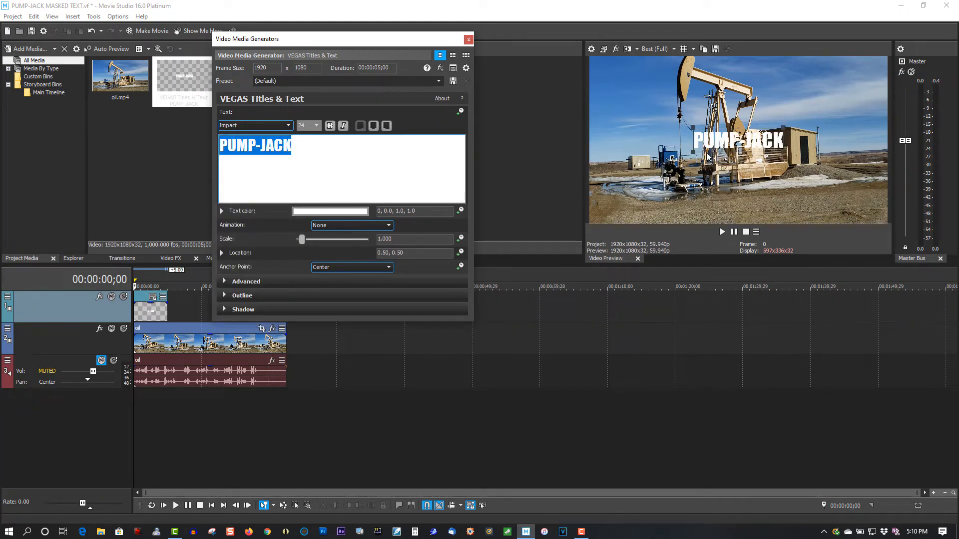
{"action": "mouse_move", "coordinate": [316, 220]}
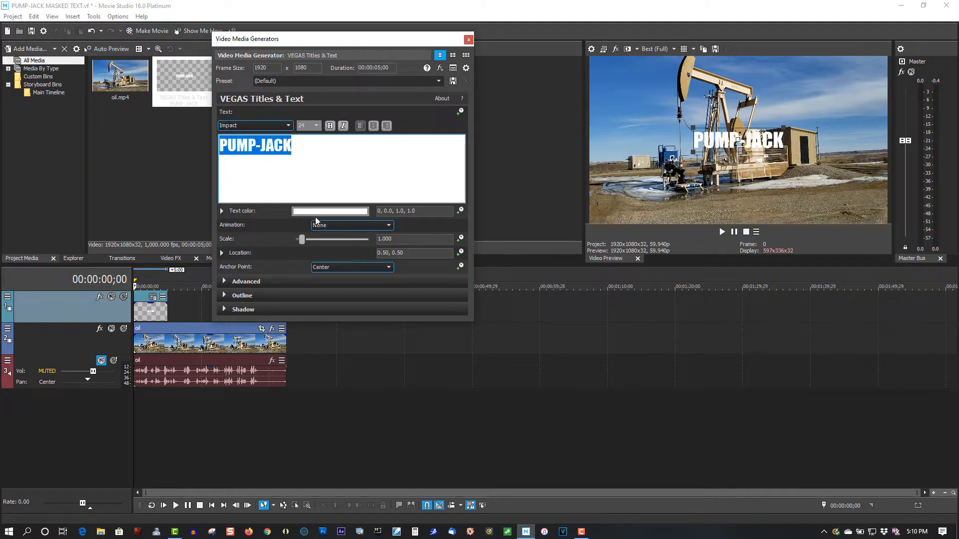
{"action": "mouse_move", "coordinate": [300, 247]}
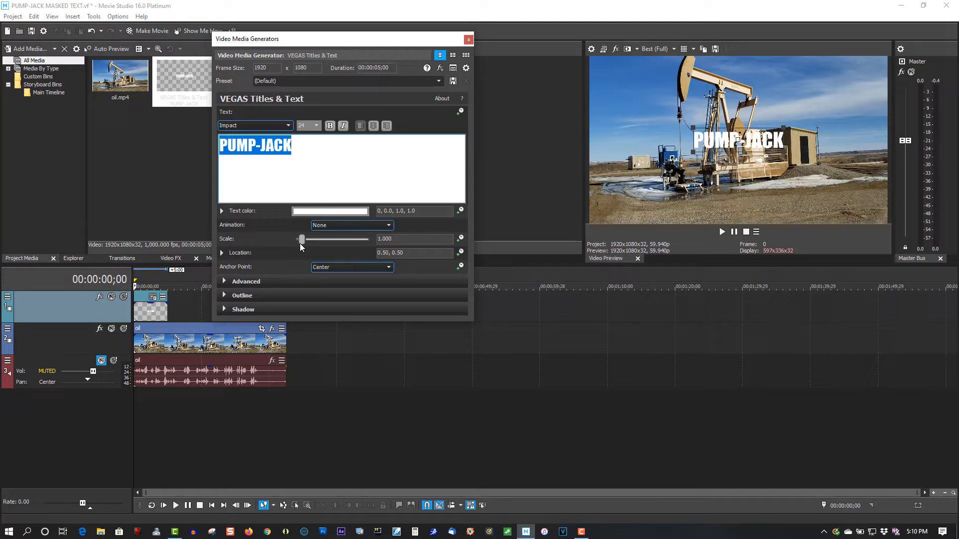
Scale the PUMP-JACK title up to about 2.861 and close the Video Media Generators window.
{"action": "left_click_drag", "start_coordinate": [299, 239], "coordinate": [304, 239]}
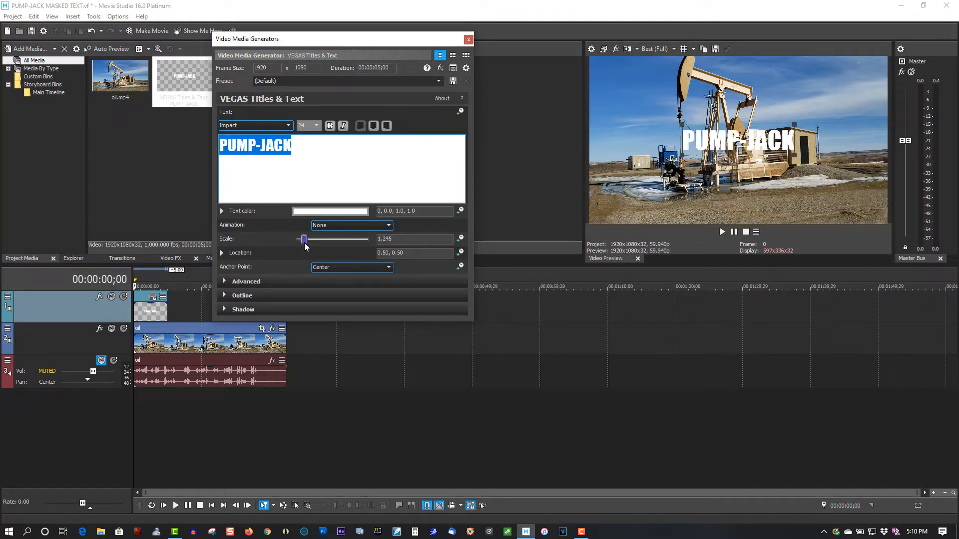
{"action": "left_click_drag", "start_coordinate": [304, 239], "coordinate": [313, 239]}
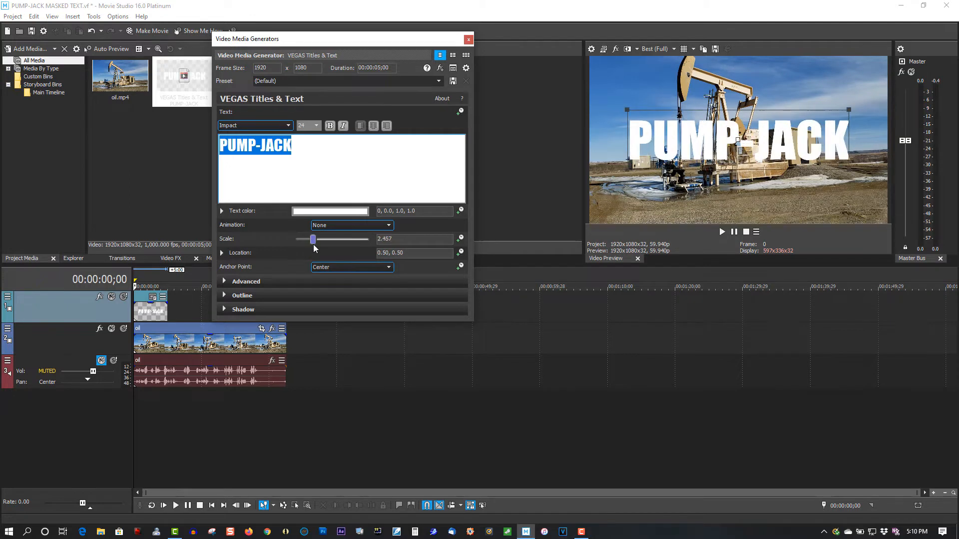
{"action": "left_click_drag", "start_coordinate": [314, 240], "coordinate": [316, 239]}
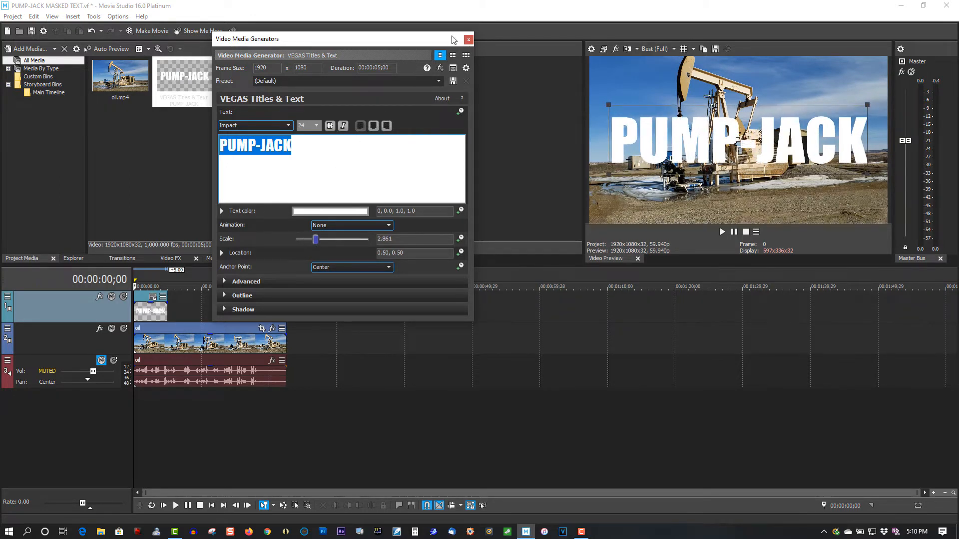
{"action": "left_click", "coordinate": [467, 39]}
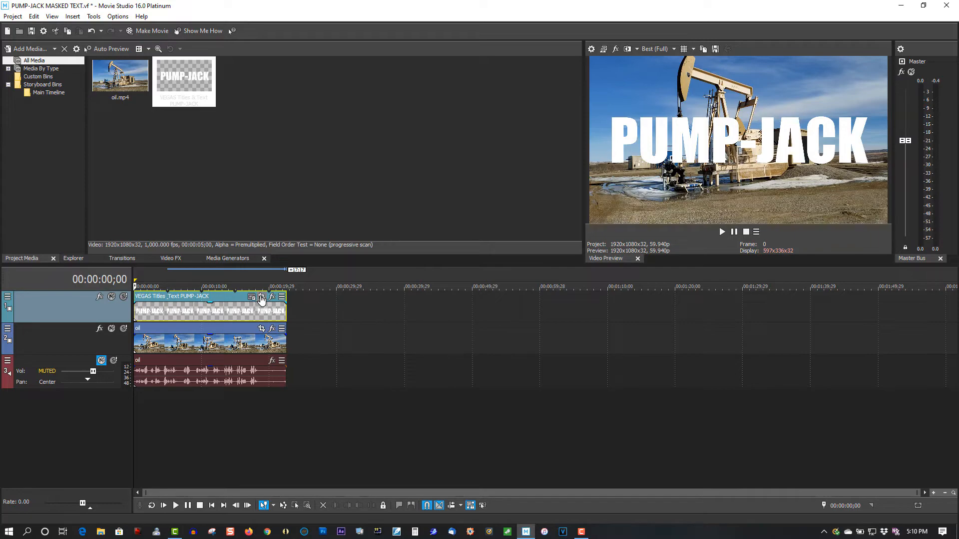
Open the Pan/Crop window for the PUMP-JACK title event.
{"action": "left_click", "coordinate": [261, 296]}
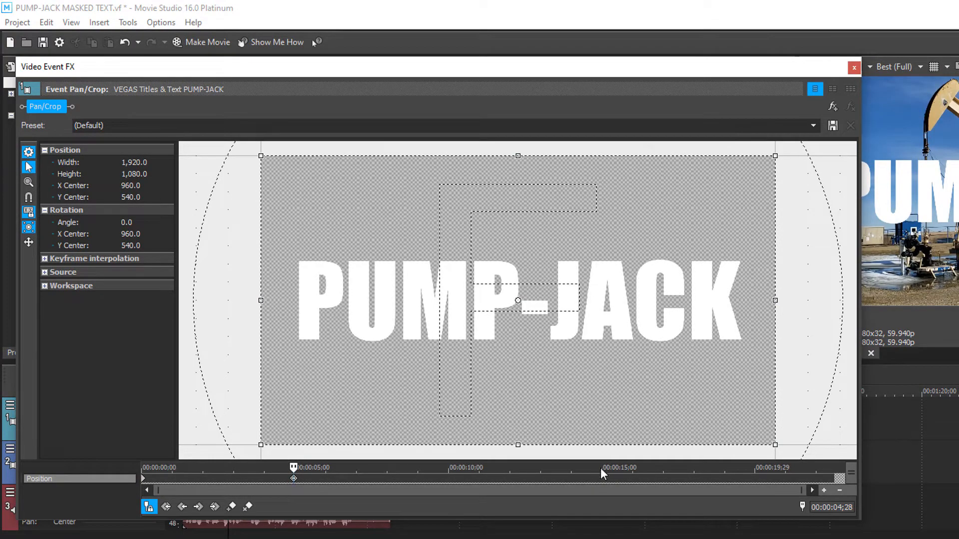
{"action": "mouse_move", "coordinate": [602, 474]}
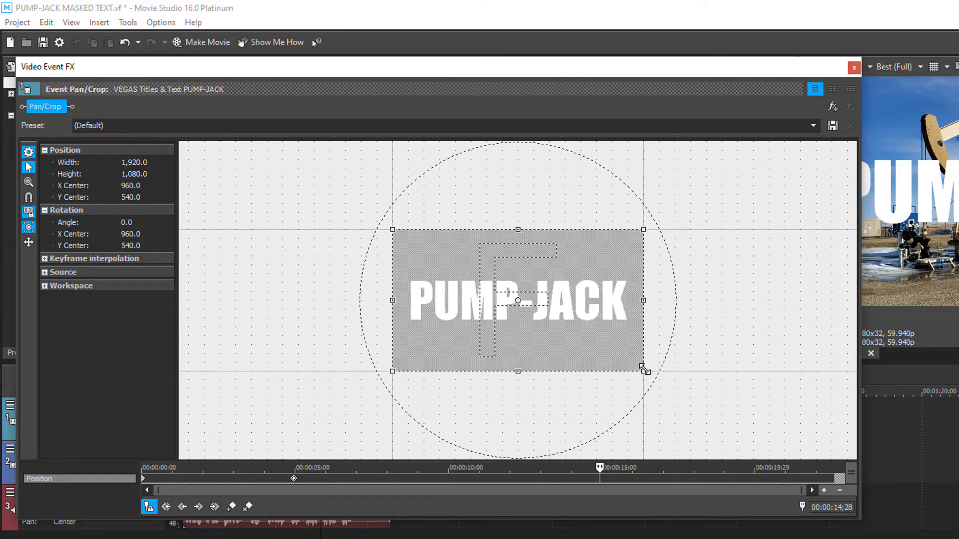
At 00:00:14;28, shrink and move the crop box deep onto the title's hyphen.
{"action": "left_click_drag", "start_coordinate": [643, 371], "coordinate": [563, 324]}
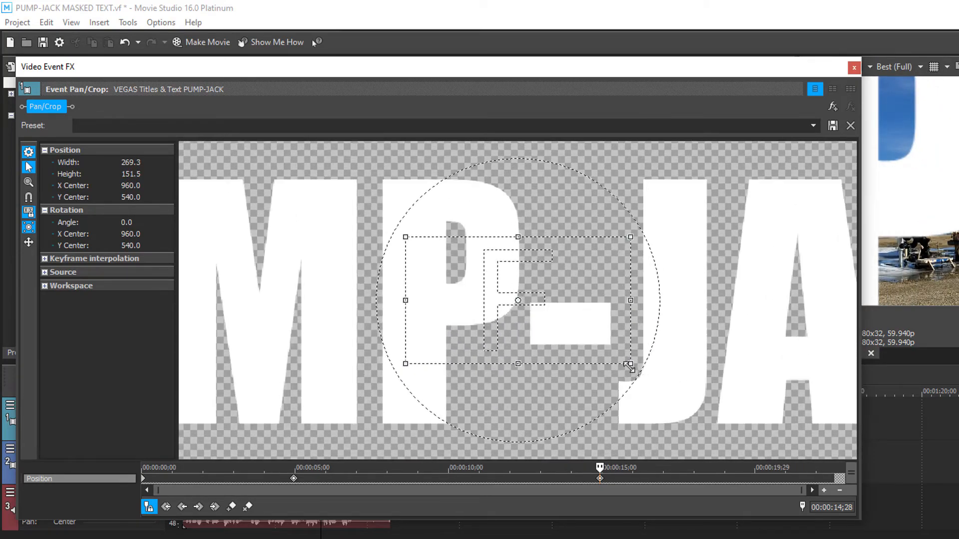
{"action": "left_click_drag", "start_coordinate": [630, 367], "coordinate": [542, 314]}
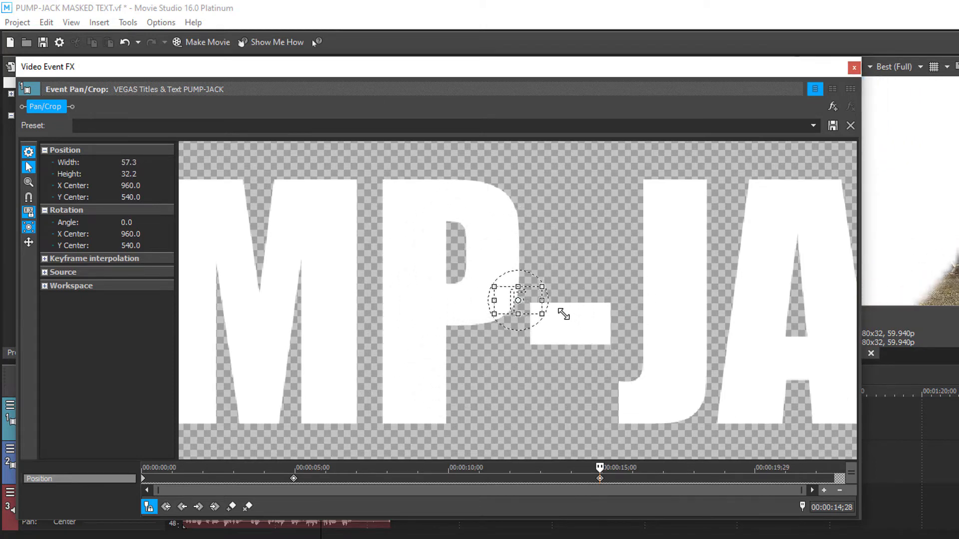
{"action": "left_click_drag", "start_coordinate": [543, 313], "coordinate": [523, 299]}
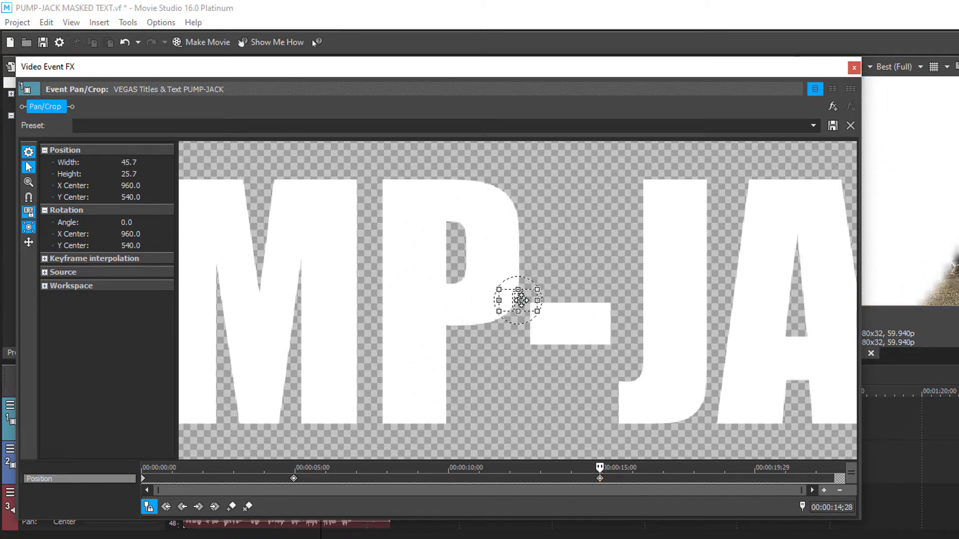
{"action": "left_click_drag", "start_coordinate": [520, 303], "coordinate": [517, 299]}
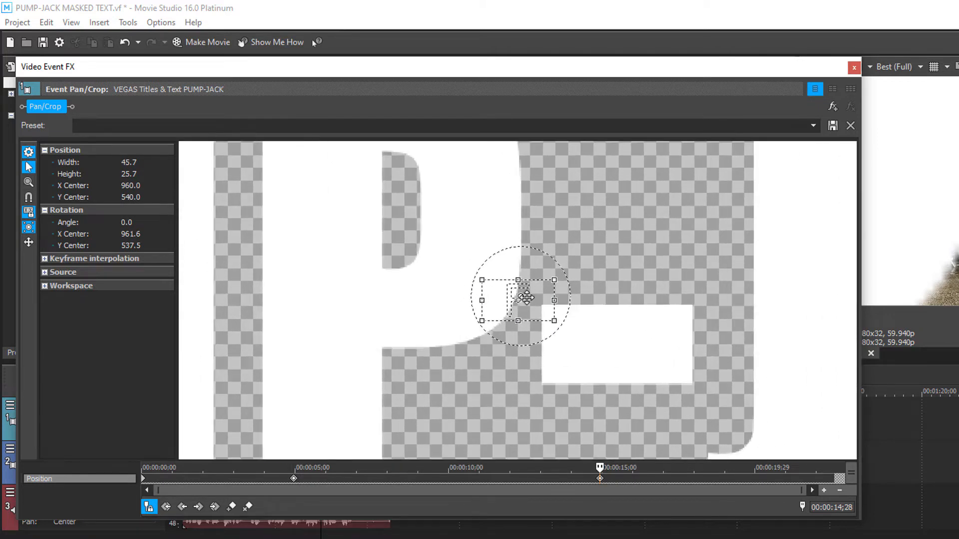
{"action": "left_click_drag", "start_coordinate": [520, 300], "coordinate": [532, 305]}
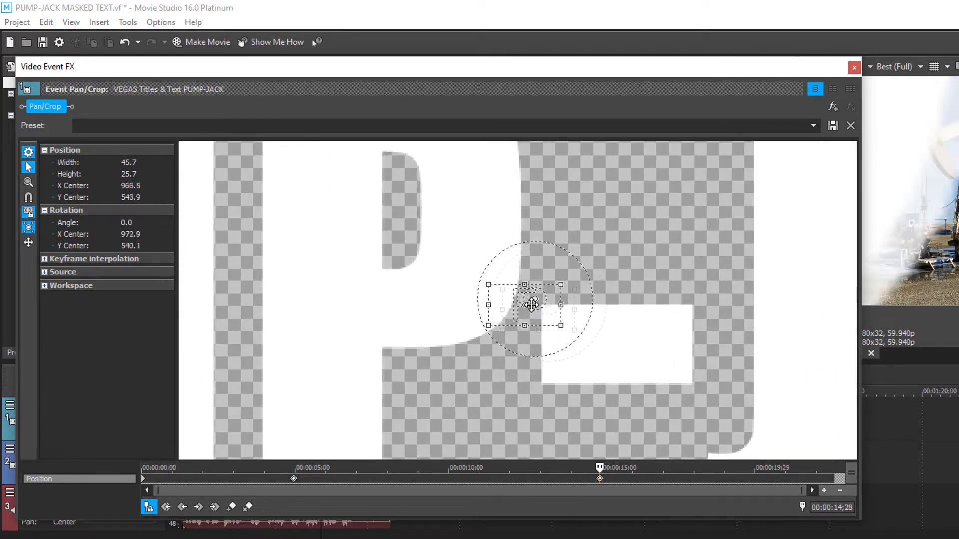
{"action": "left_click_drag", "start_coordinate": [532, 305], "coordinate": [599, 337]}
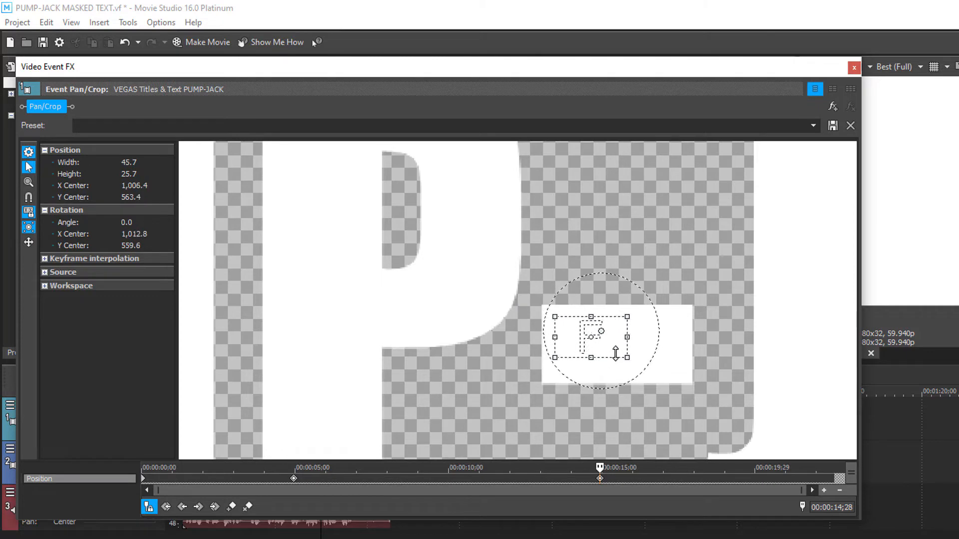
{"action": "left_click_drag", "start_coordinate": [626, 354], "coordinate": [614, 349]}
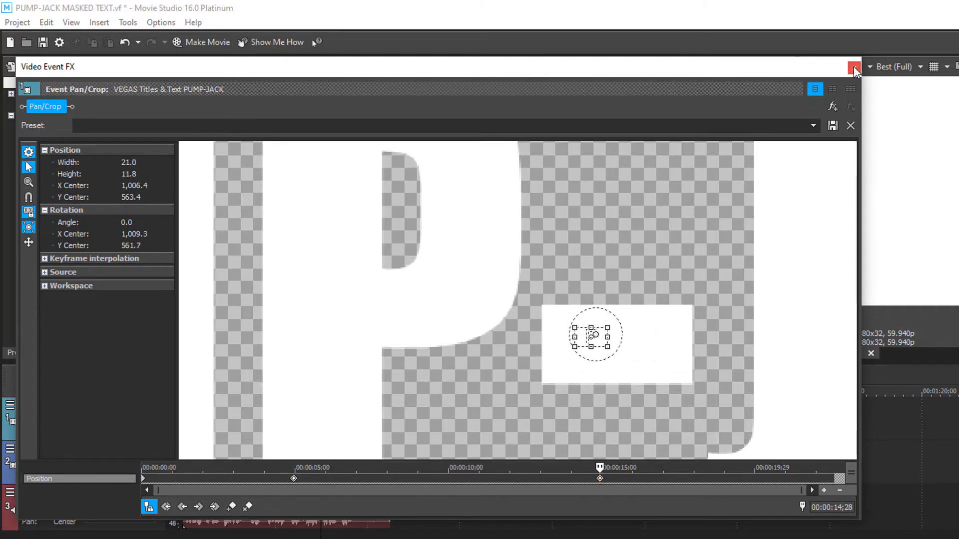
Close the Pan/Crop editor and set the title track's compositing mode to Multiply (Mask).
{"action": "left_click", "coordinate": [854, 66]}
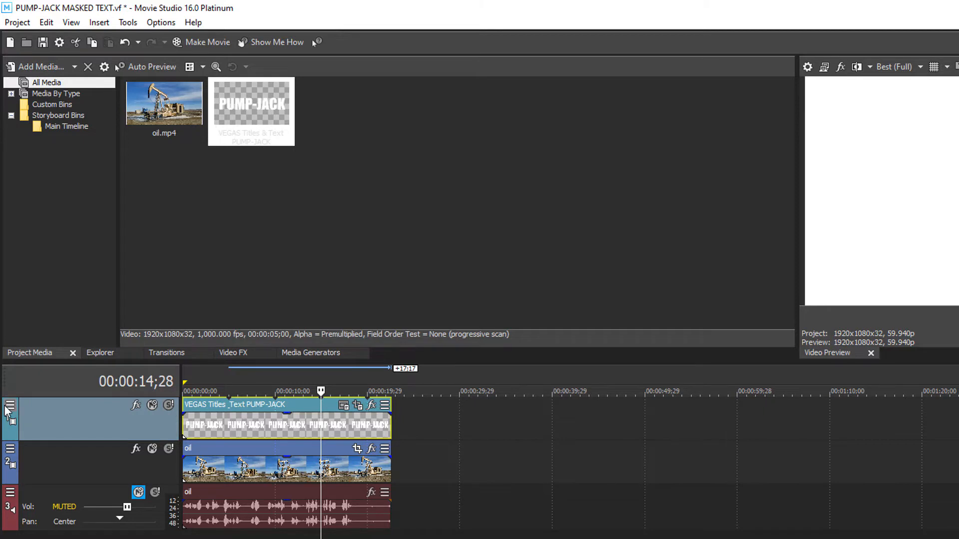
{"action": "left_click", "coordinate": [10, 405]}
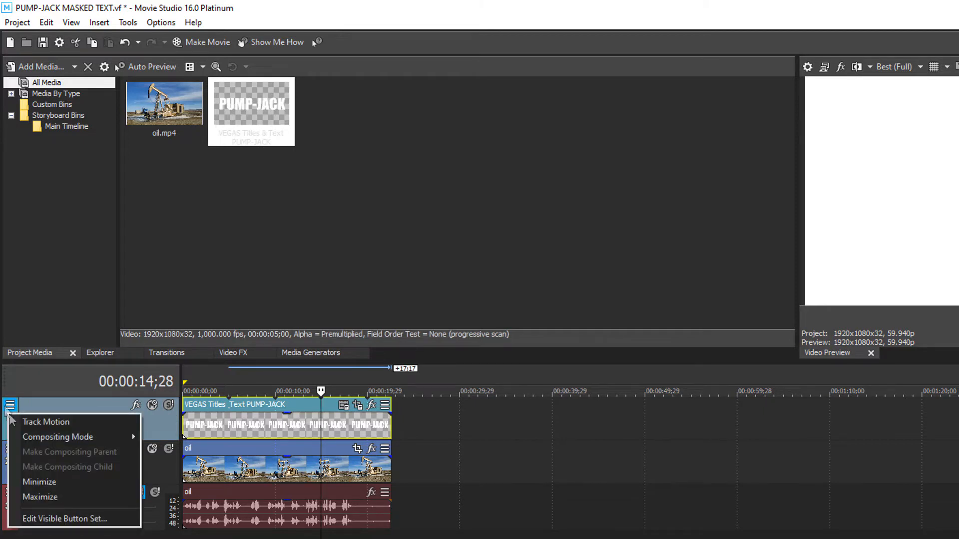
{"action": "mouse_move", "coordinate": [57, 436]}
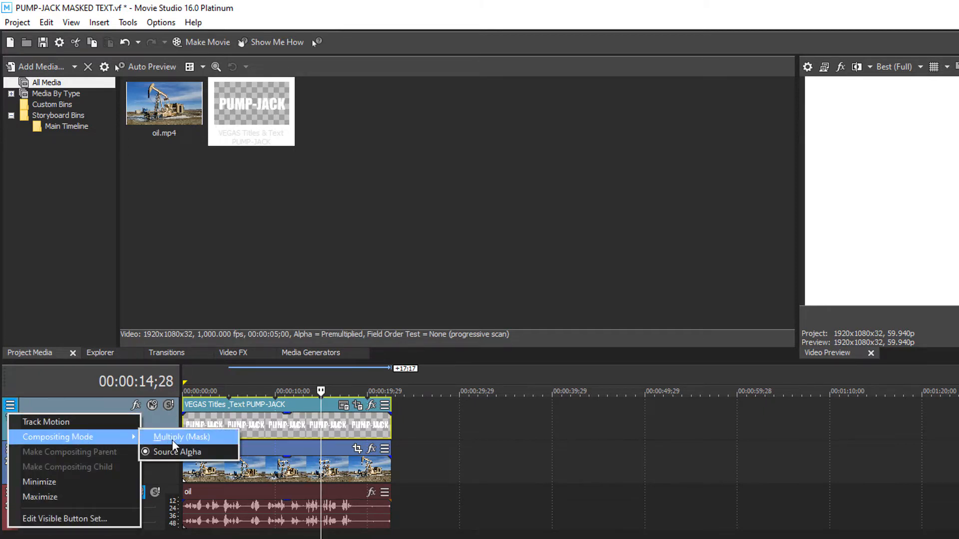
{"action": "left_click", "coordinate": [180, 436]}
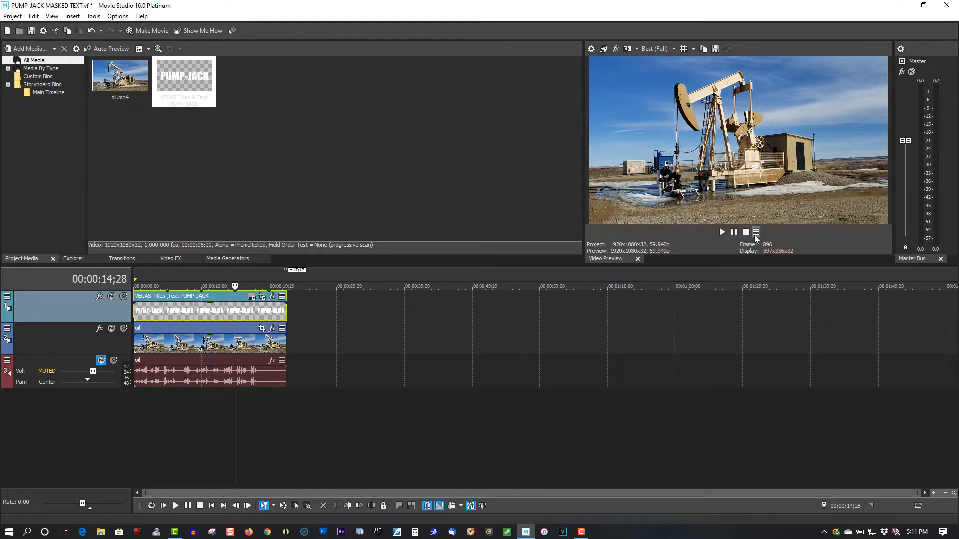
Show all Video Preview transport buttons, then play and stop the masked title animation.
{"action": "left_click", "coordinate": [755, 231]}
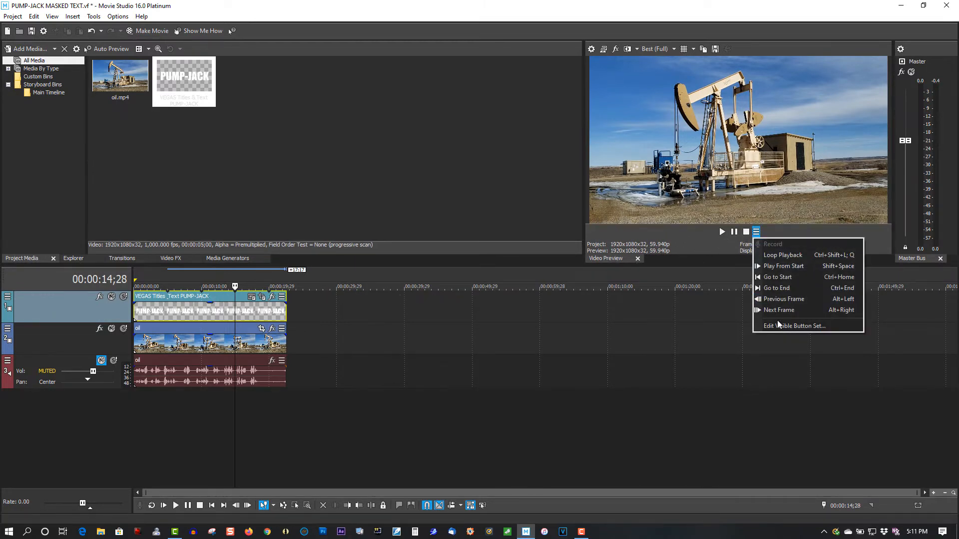
{"action": "left_click", "coordinate": [794, 325]}
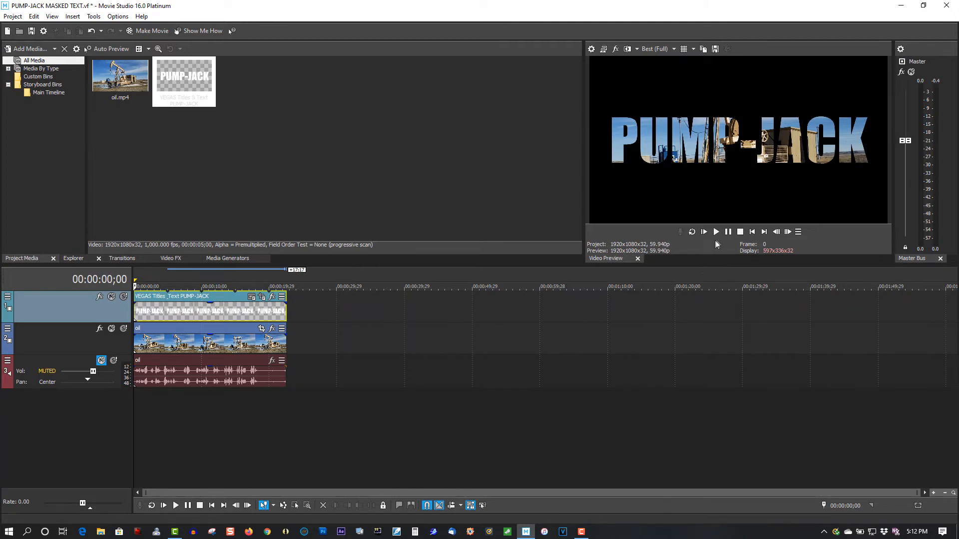
{"action": "left_click", "coordinate": [715, 231]}
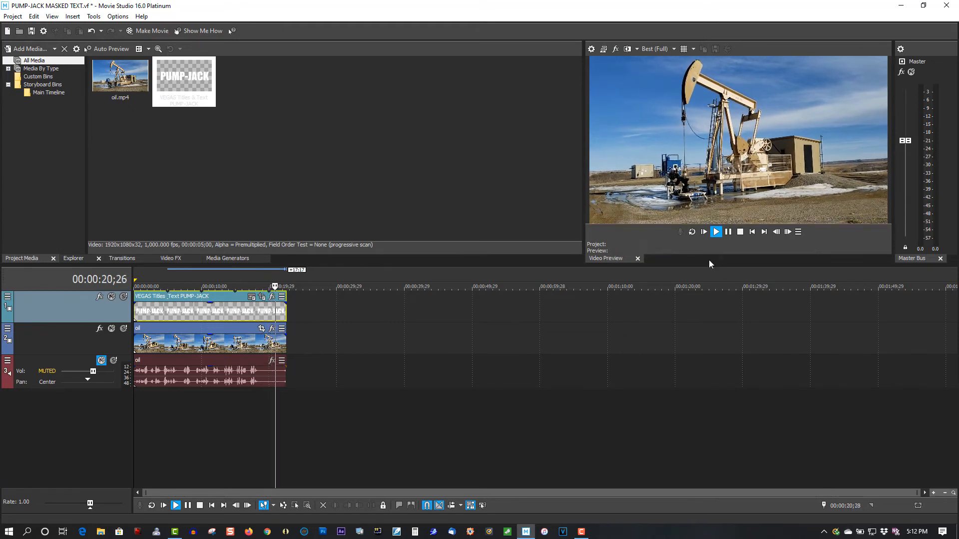
{"action": "left_click", "coordinate": [727, 232]}
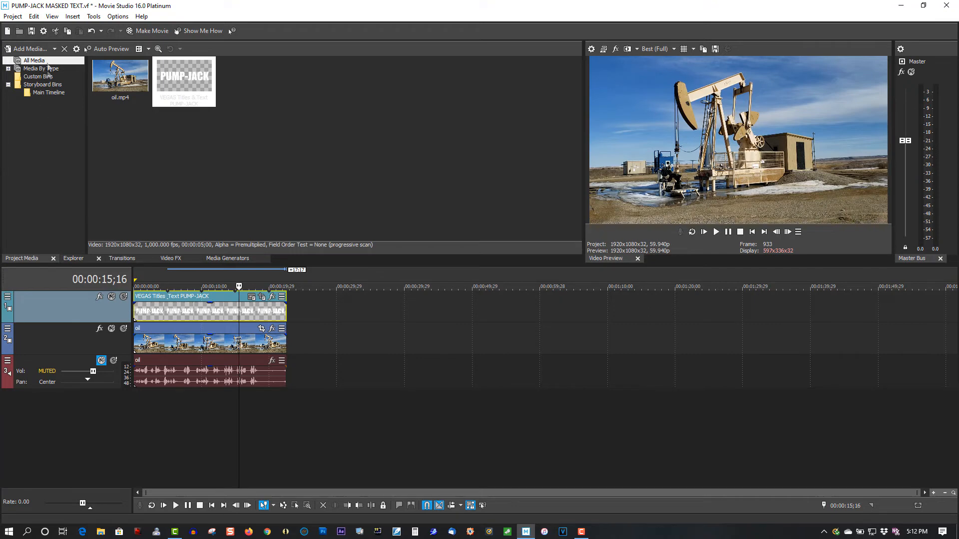
{"action": "left_click", "coordinate": [52, 15]}
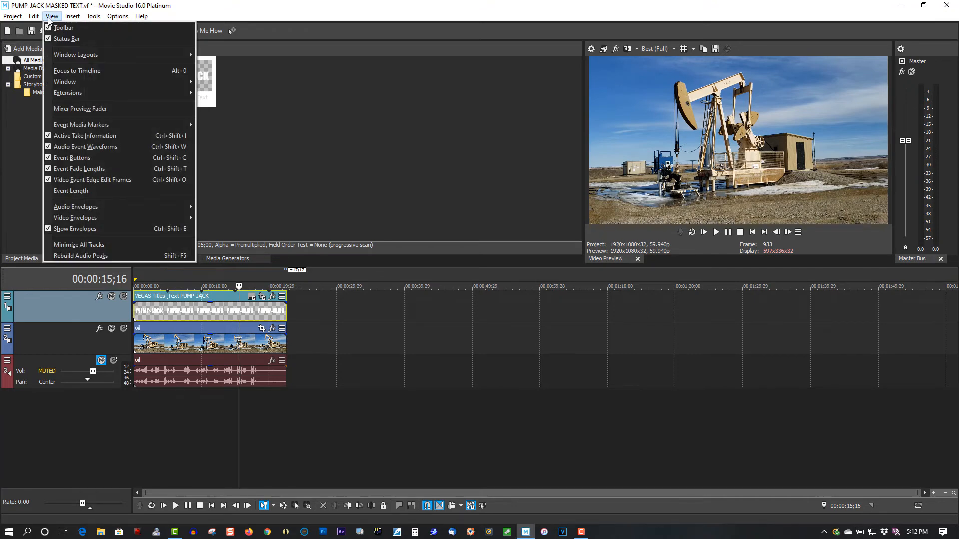
{"action": "mouse_move", "coordinate": [76, 54]}
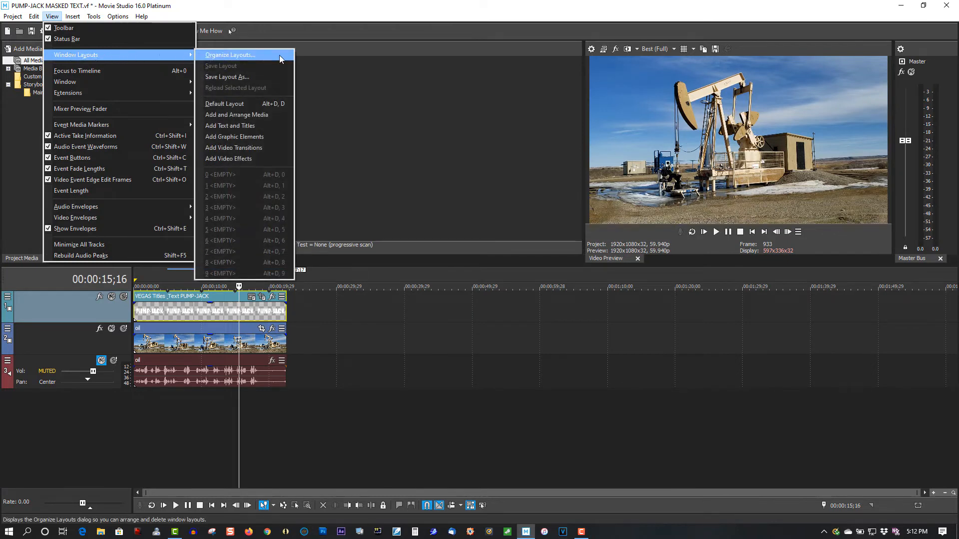
{"action": "mouse_move", "coordinate": [228, 65]}
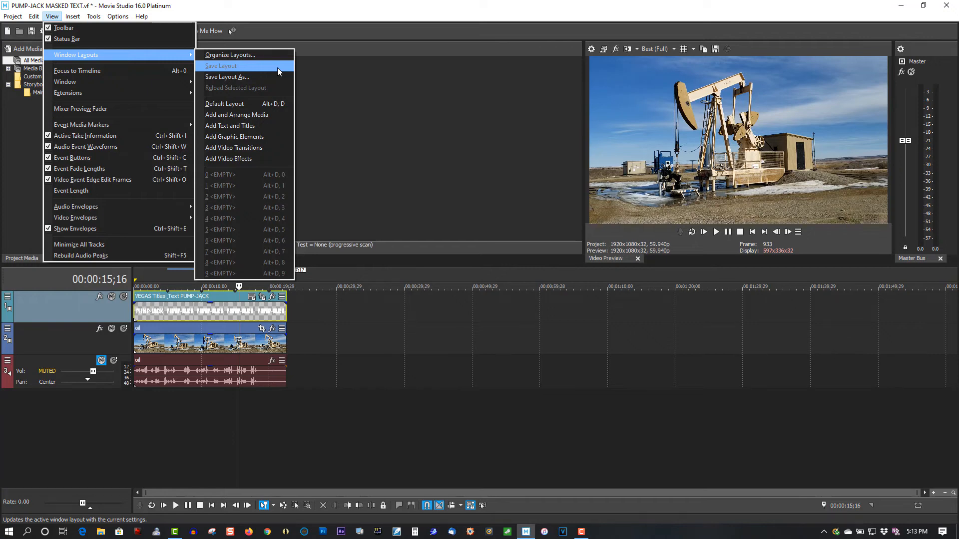
{"action": "left_click", "coordinate": [224, 103]}
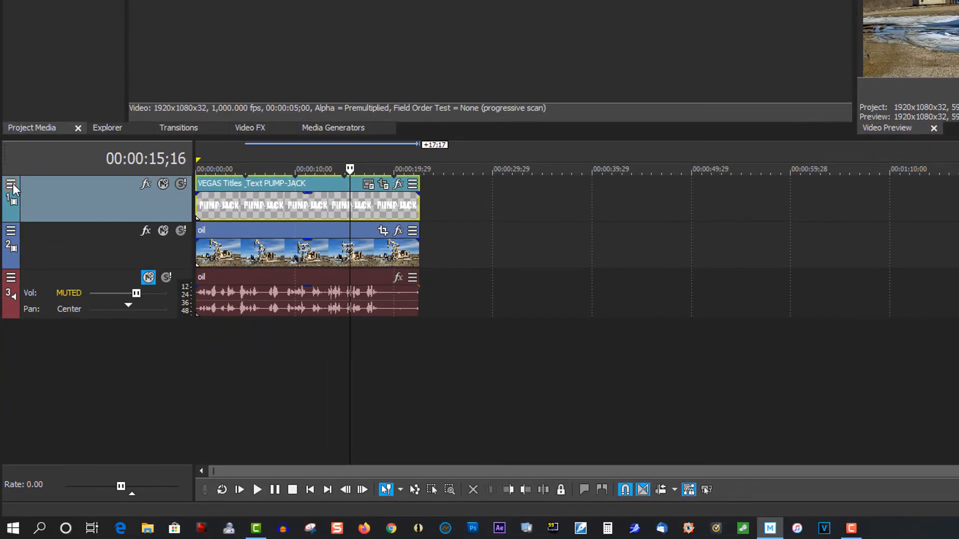
Enable every button in the video track headers' visible button set, then reopen that dialog.
{"action": "left_click", "coordinate": [11, 185]}
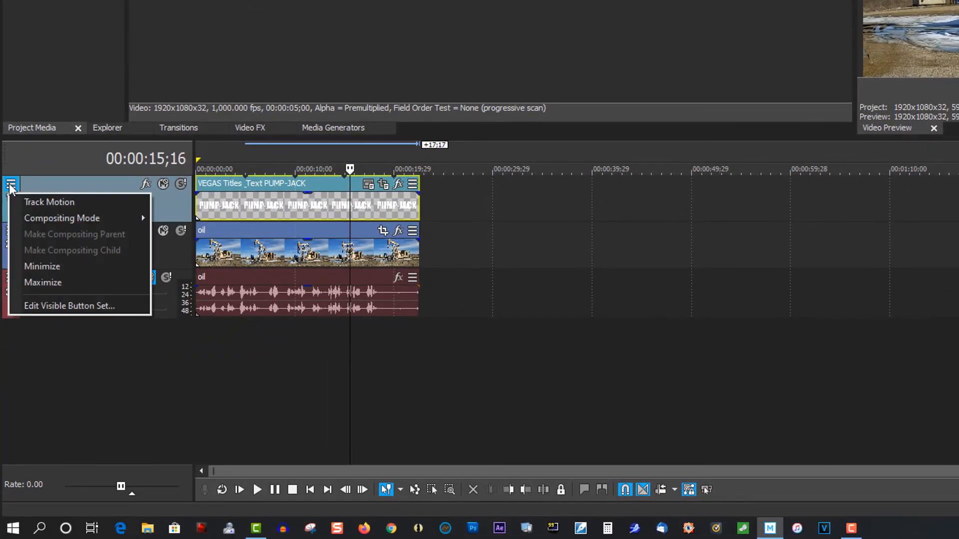
{"action": "left_click", "coordinate": [69, 306]}
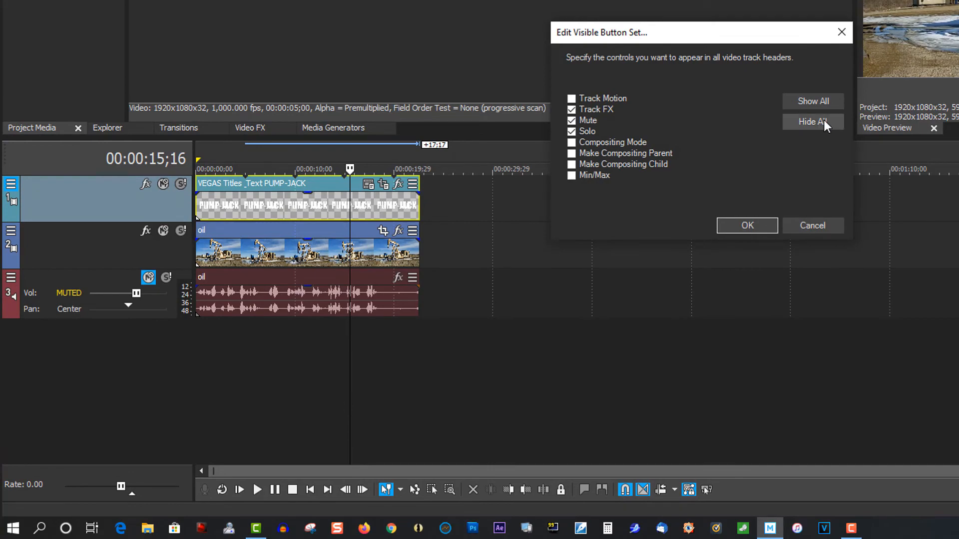
{"action": "left_click", "coordinate": [812, 101]}
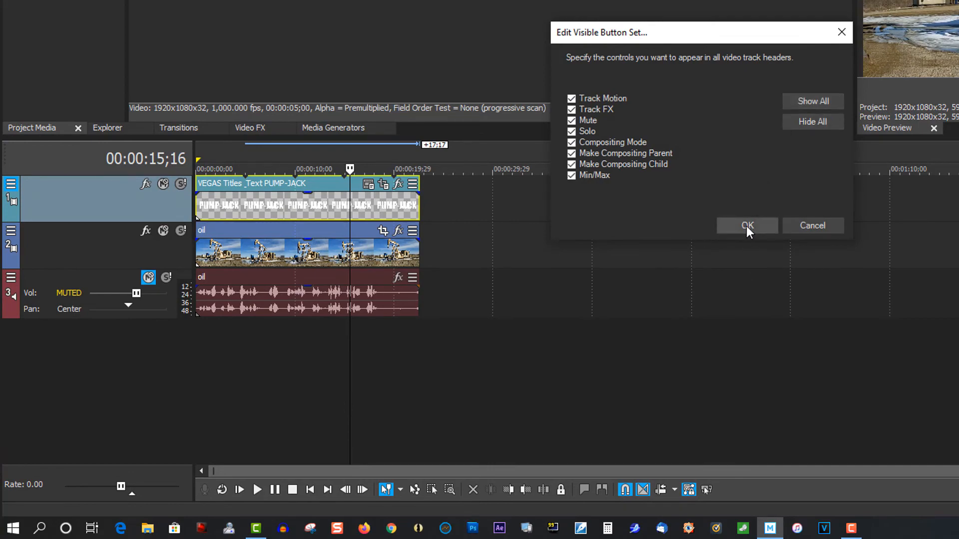
{"action": "left_click", "coordinate": [747, 225]}
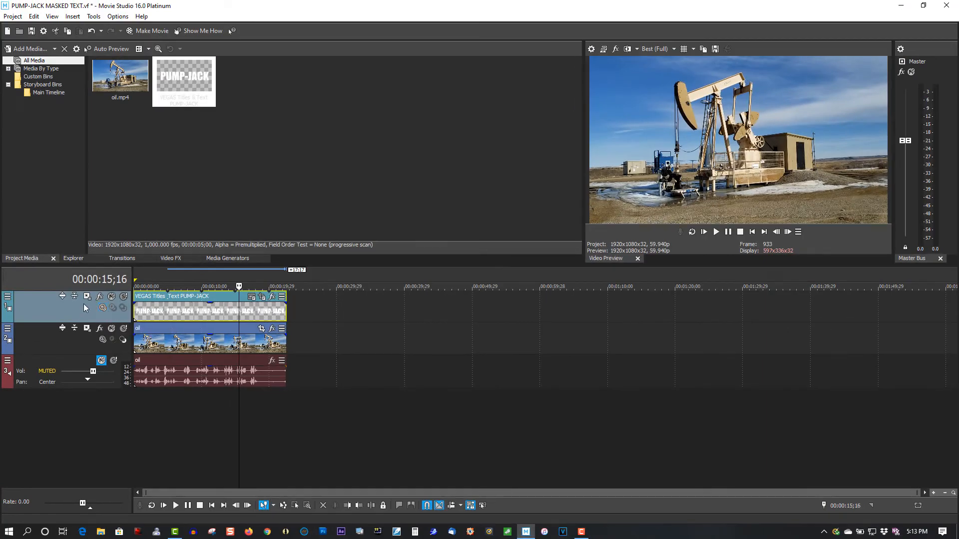
{"action": "mouse_move", "coordinate": [56, 306]}
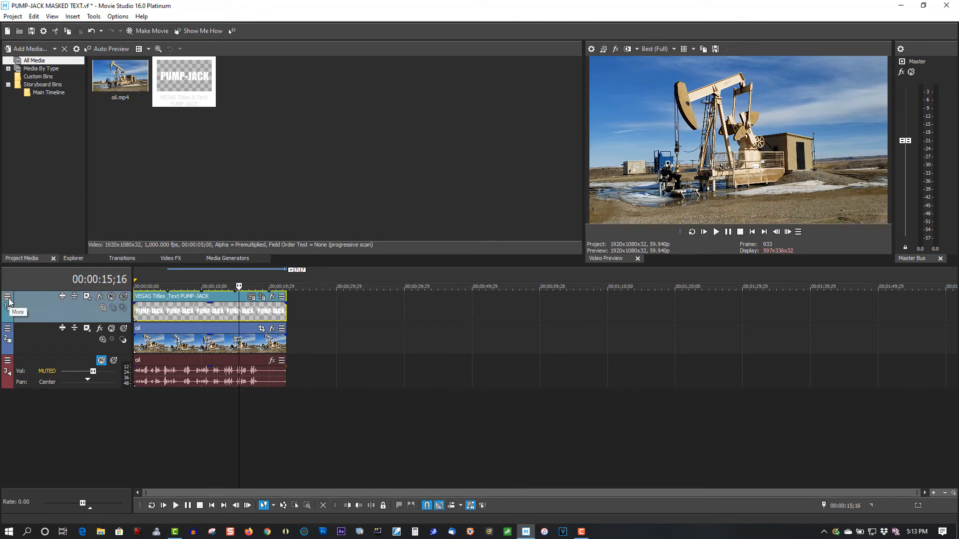
{"action": "left_click", "coordinate": [9, 298]}
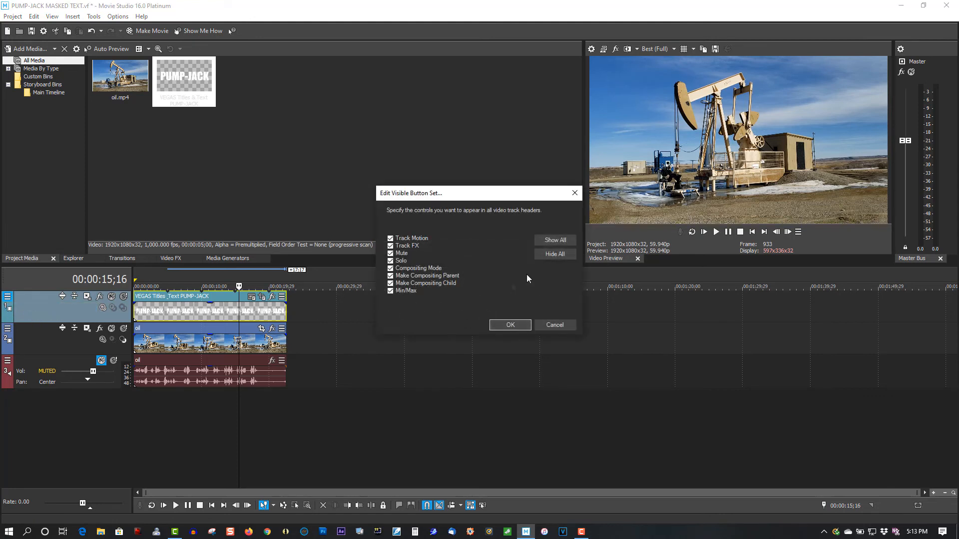
{"action": "mouse_move", "coordinate": [590, 333]}
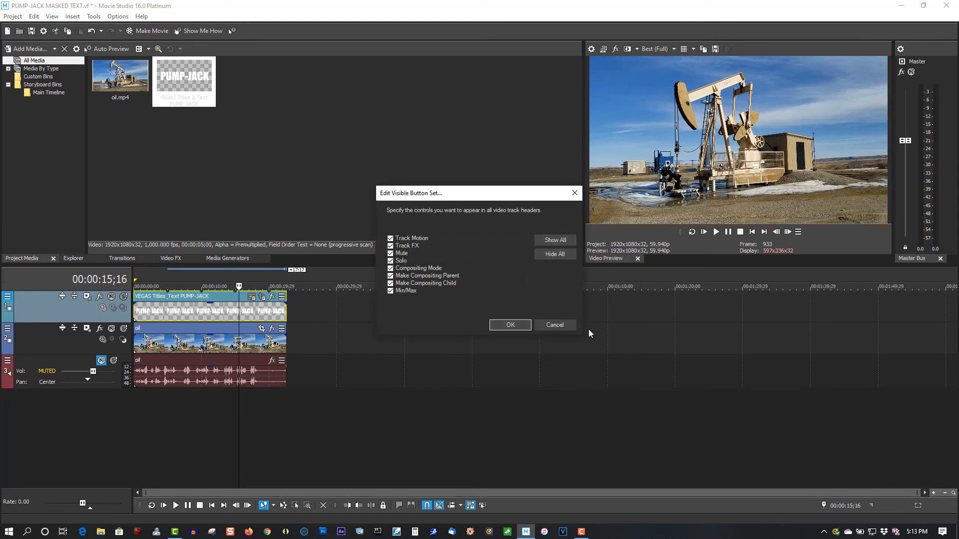